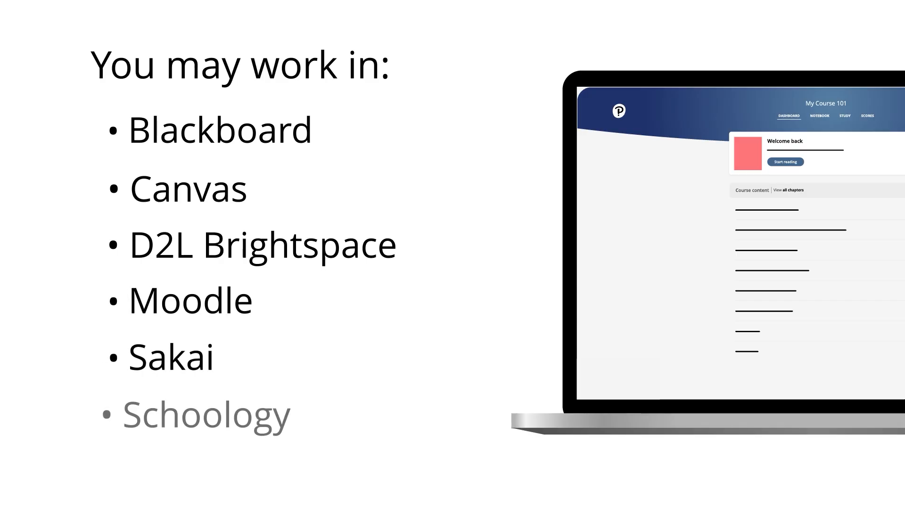
# Advance the walkthrough and view the Blackboard Ultra course and institution tools
pyautogui.press('Right')
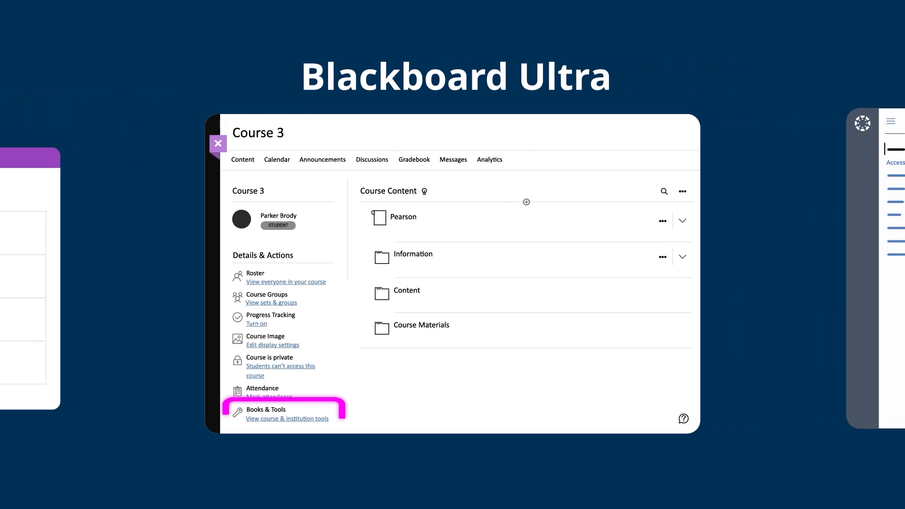
pyautogui.click(287, 418)
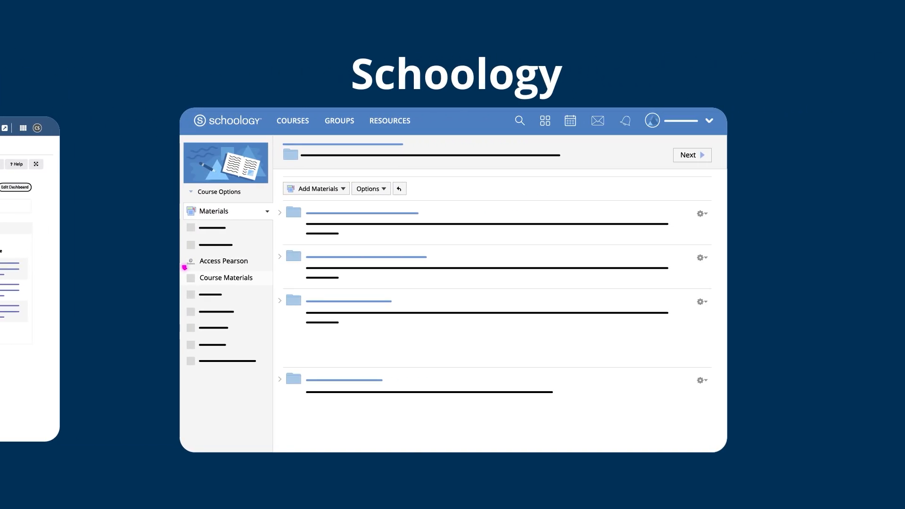
# Launch the Access Pearson item from the Schoology course materials
pyautogui.click(224, 261)
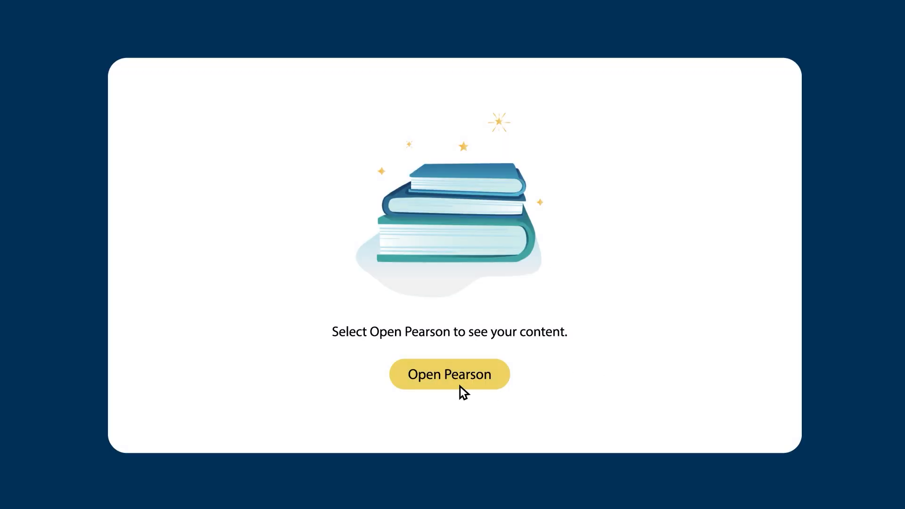
# Open Pearson and accept the privacy and cookies banner with Allow and Continue
pyautogui.click(449, 374)
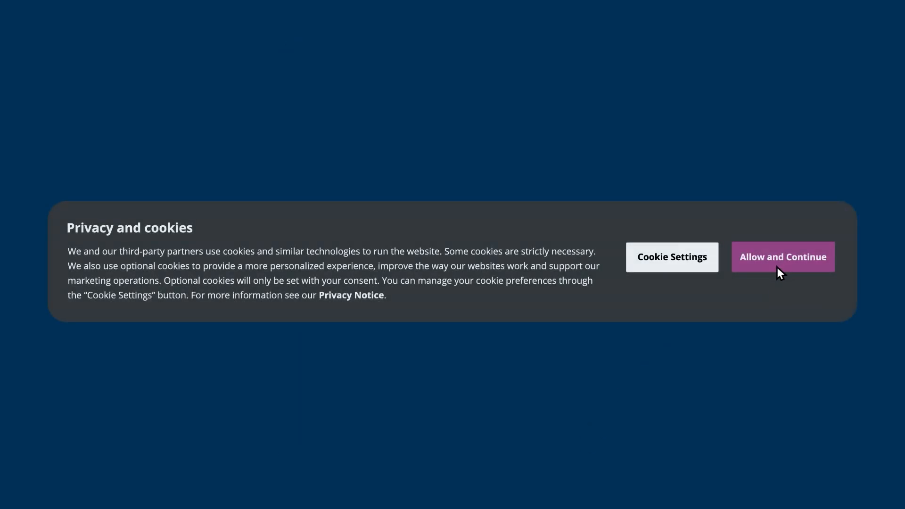
pyautogui.click(783, 257)
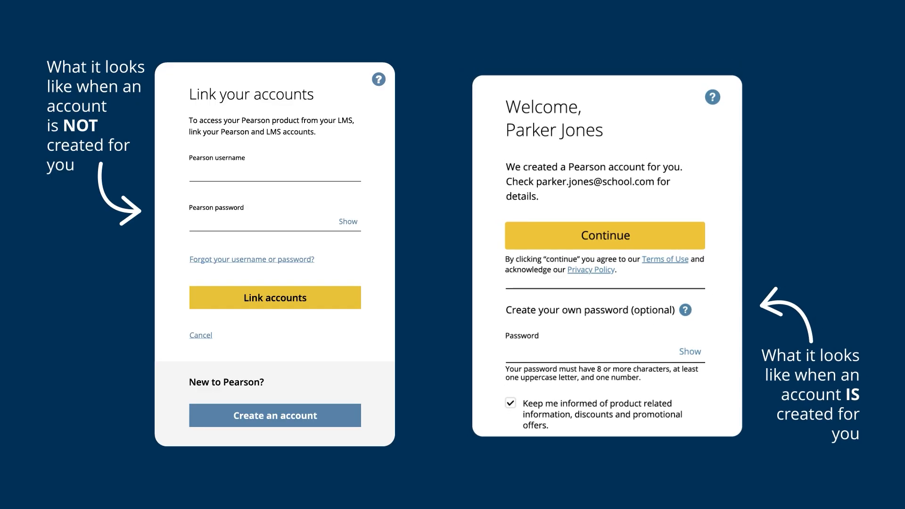
pyautogui.moveTo(429, 243)
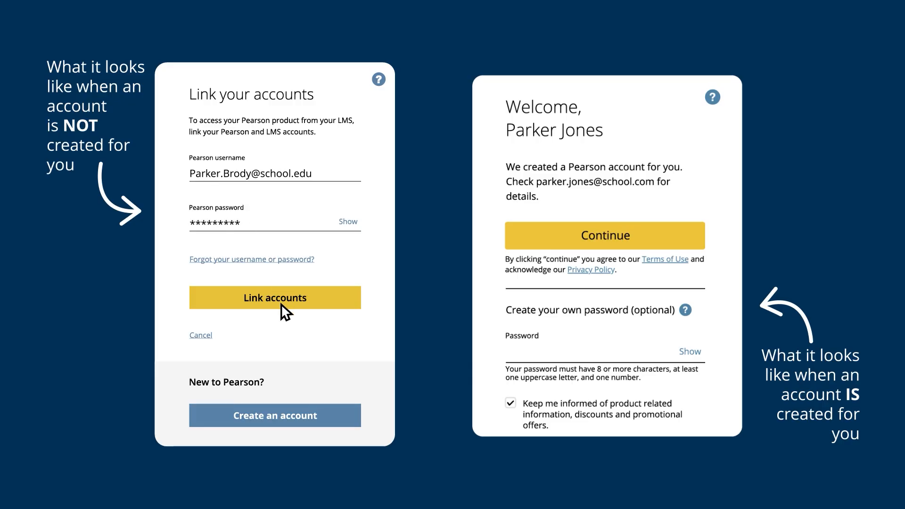
pyautogui.moveTo(252, 265)
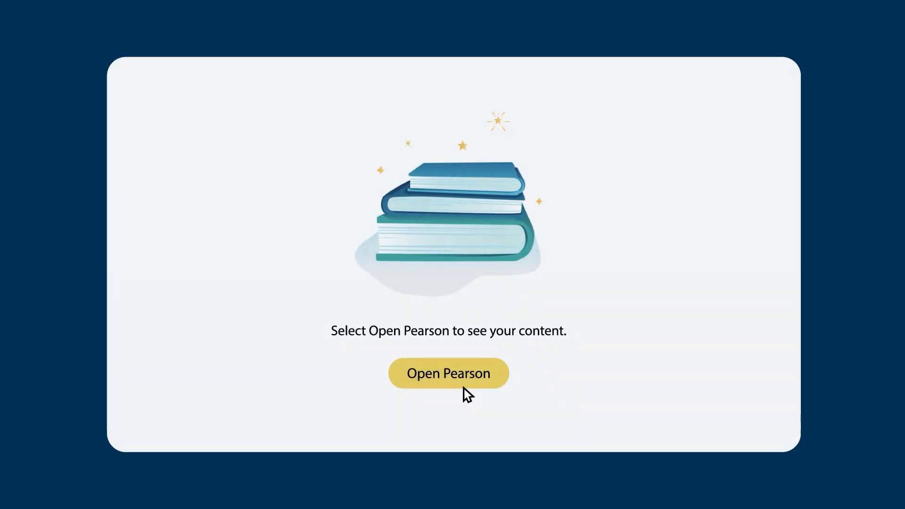
# Launch Pearson and select the Marketing 101 course to reach its Revel dashboard
pyautogui.click(449, 374)
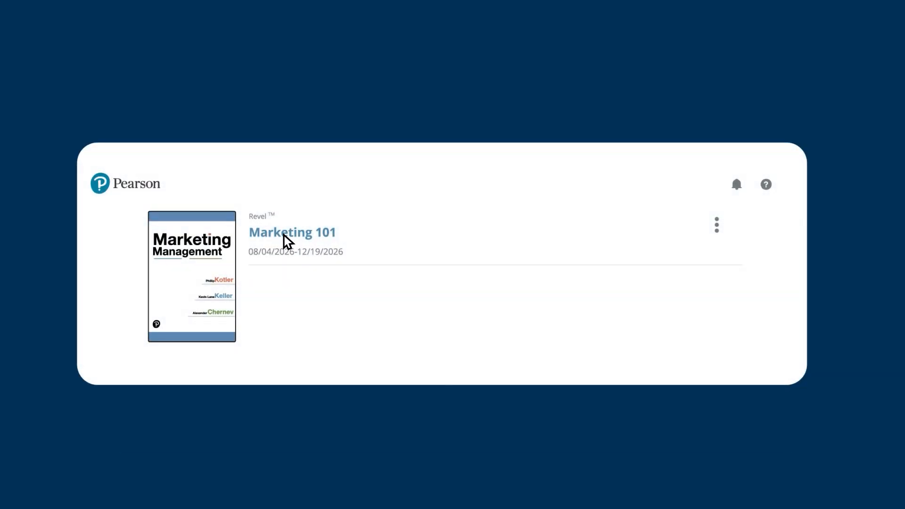
pyautogui.click(293, 232)
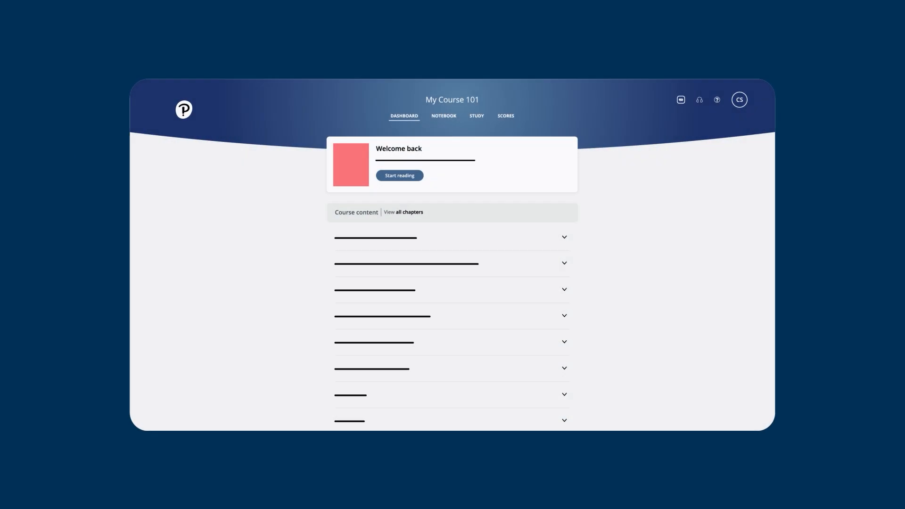